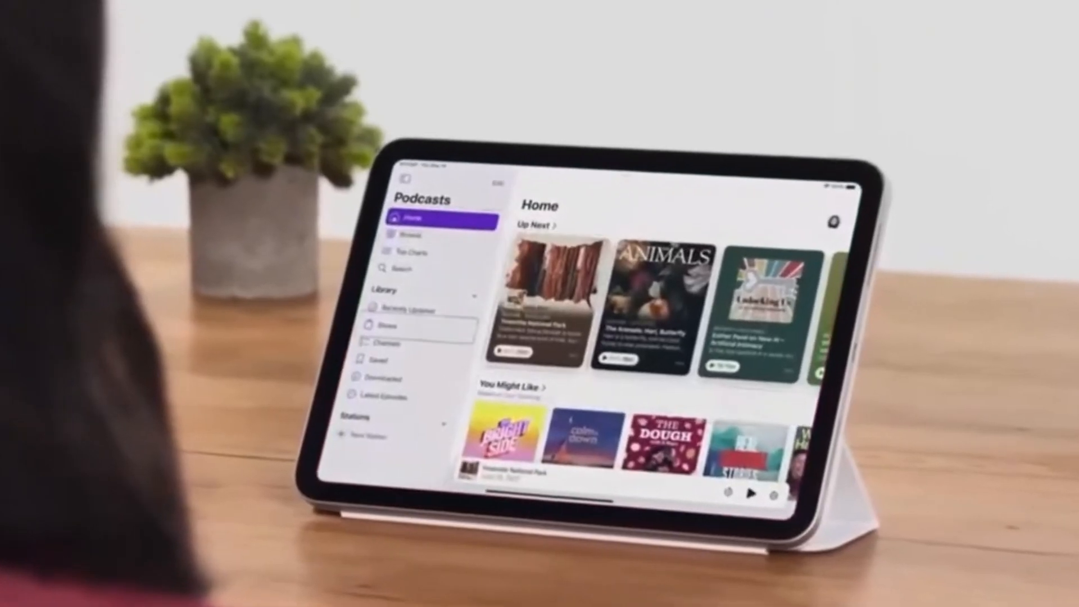
left_click(375, 314)
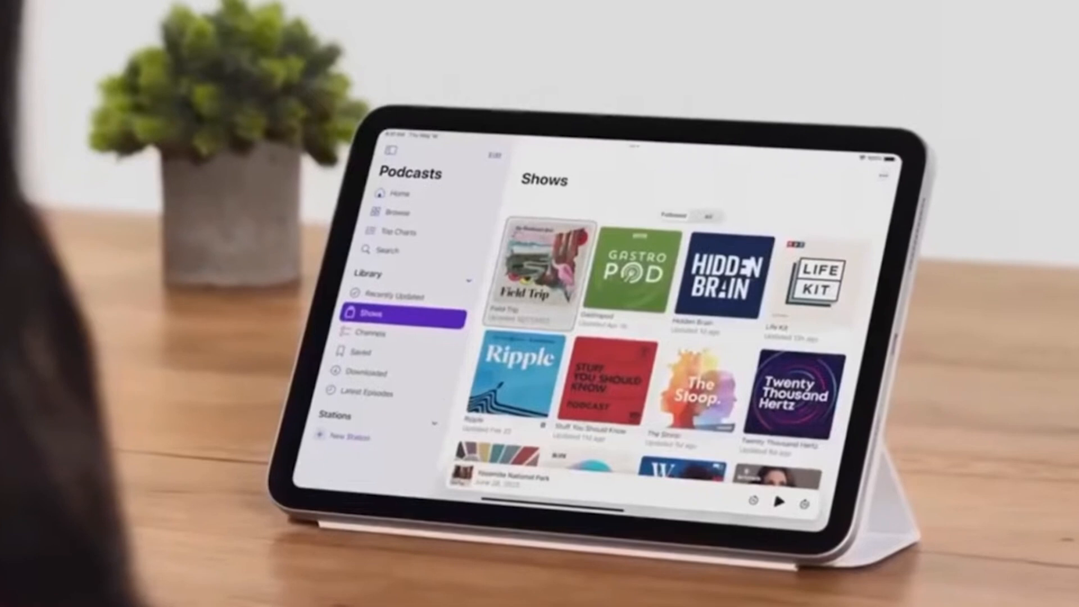
left_click(541, 268)
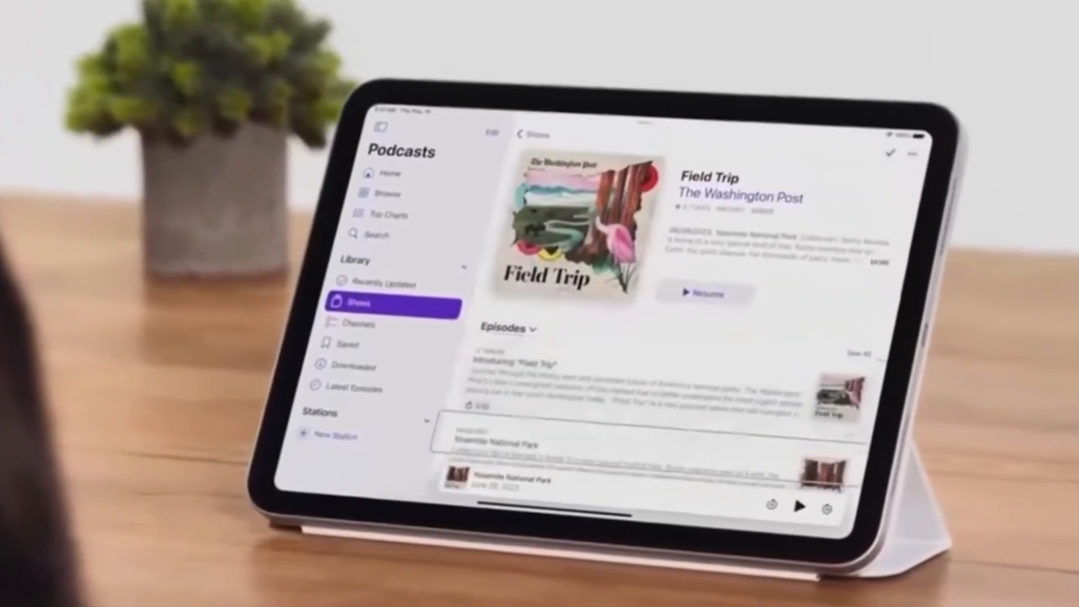